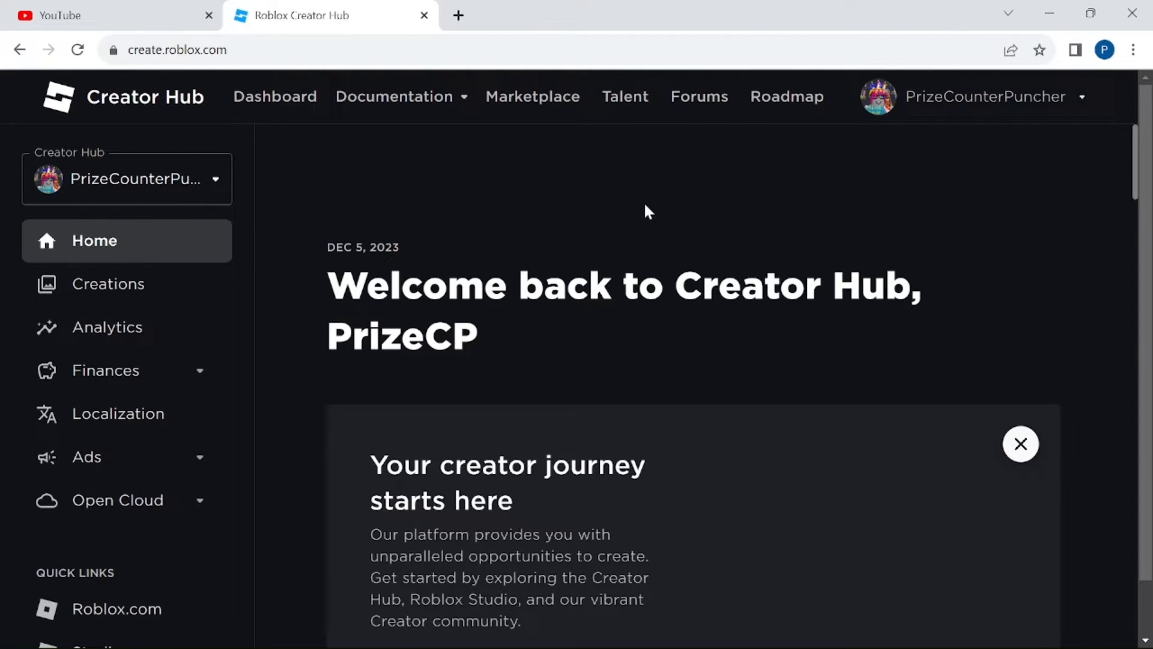
pyautogui.moveTo(440, 207)
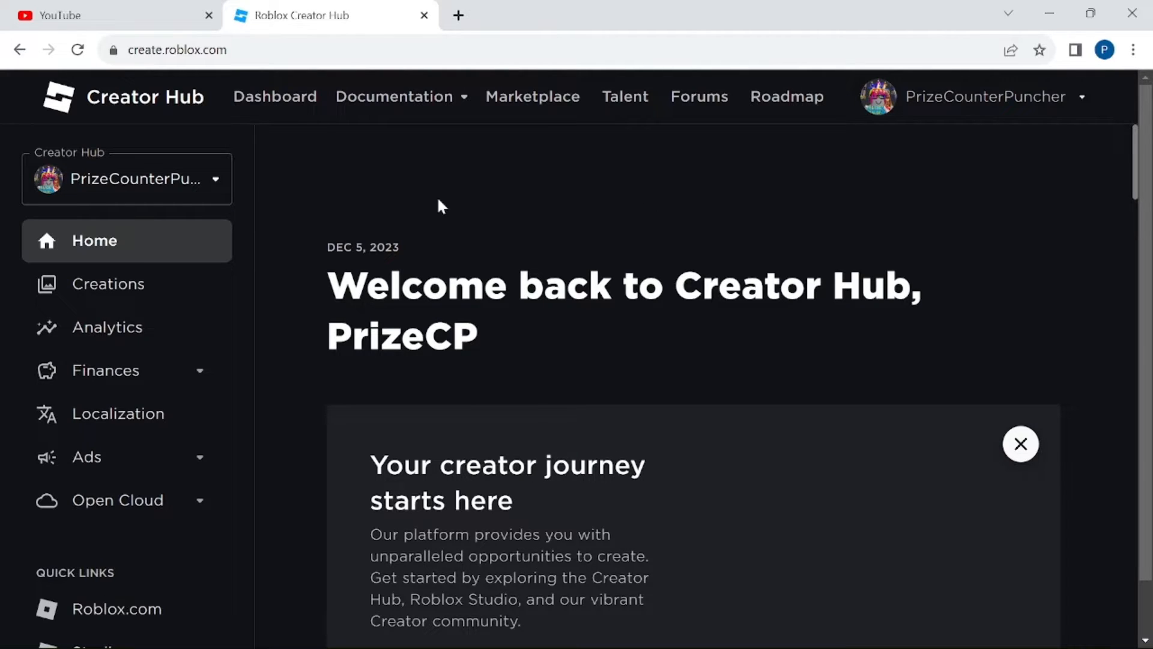
pyautogui.moveTo(460, 229)
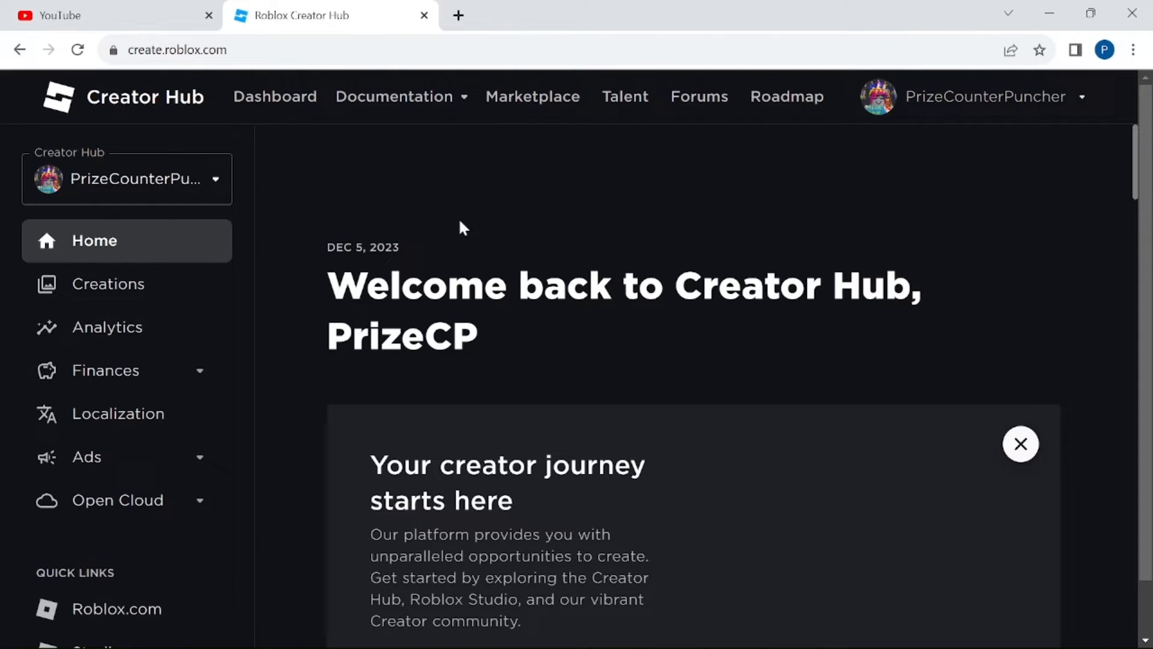
pyautogui.moveTo(532, 96)
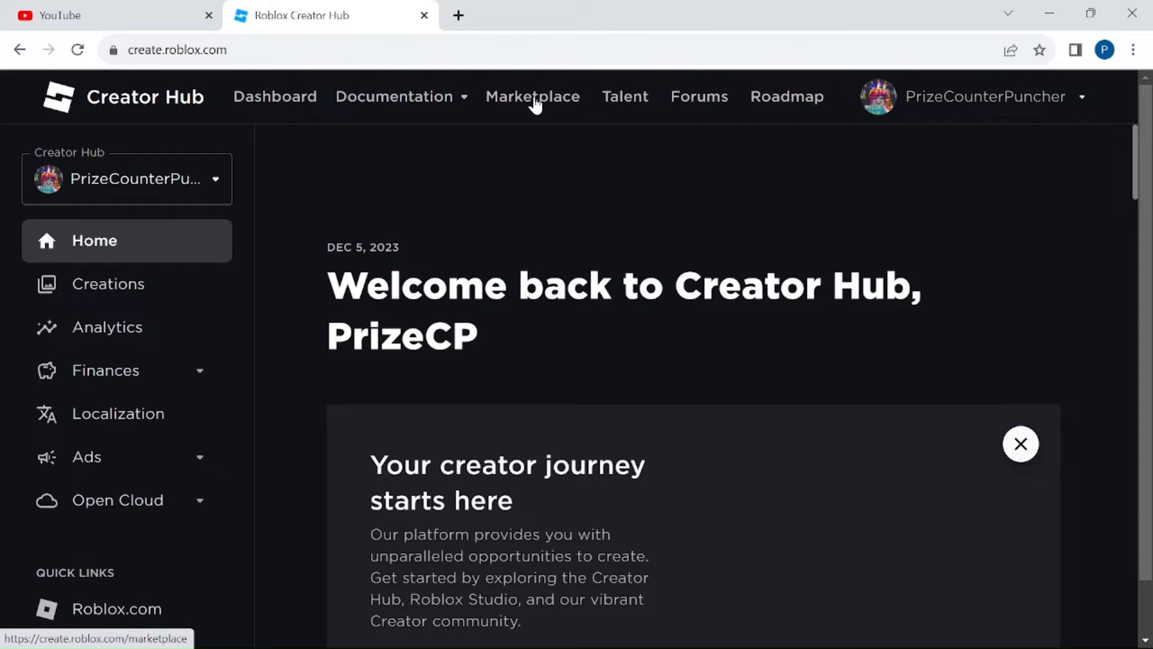
# Step: Go to the Marketplace Models page and scroll past Trending to the Essential section's Car listing
pyautogui.click(532, 96)
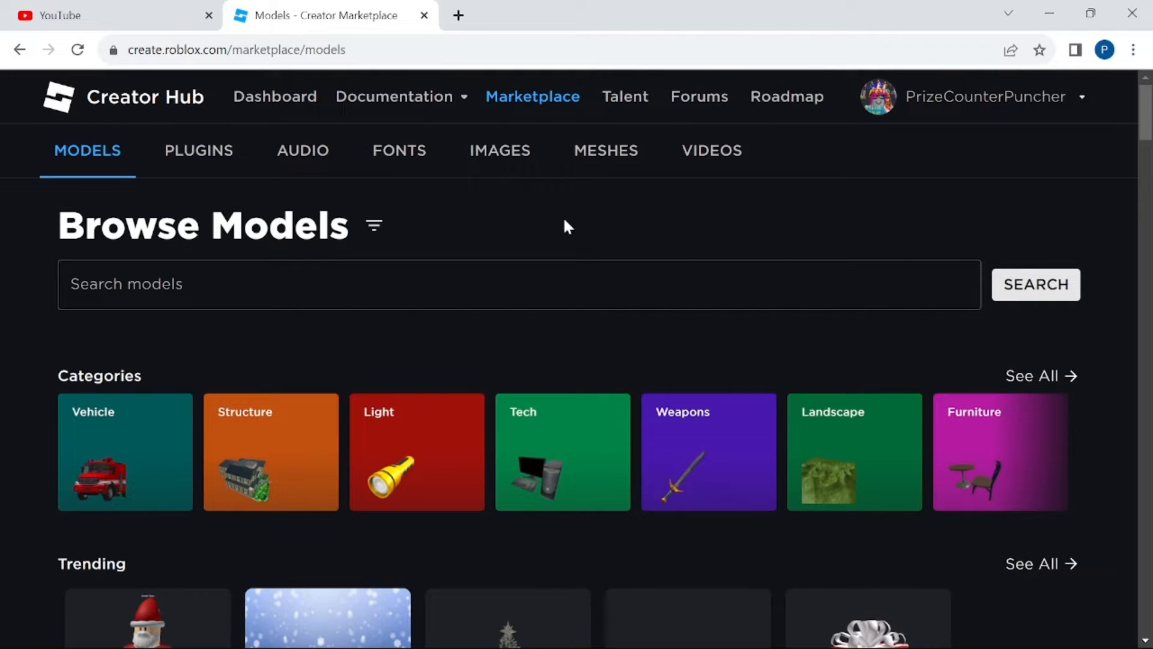
pyautogui.scroll(-3)
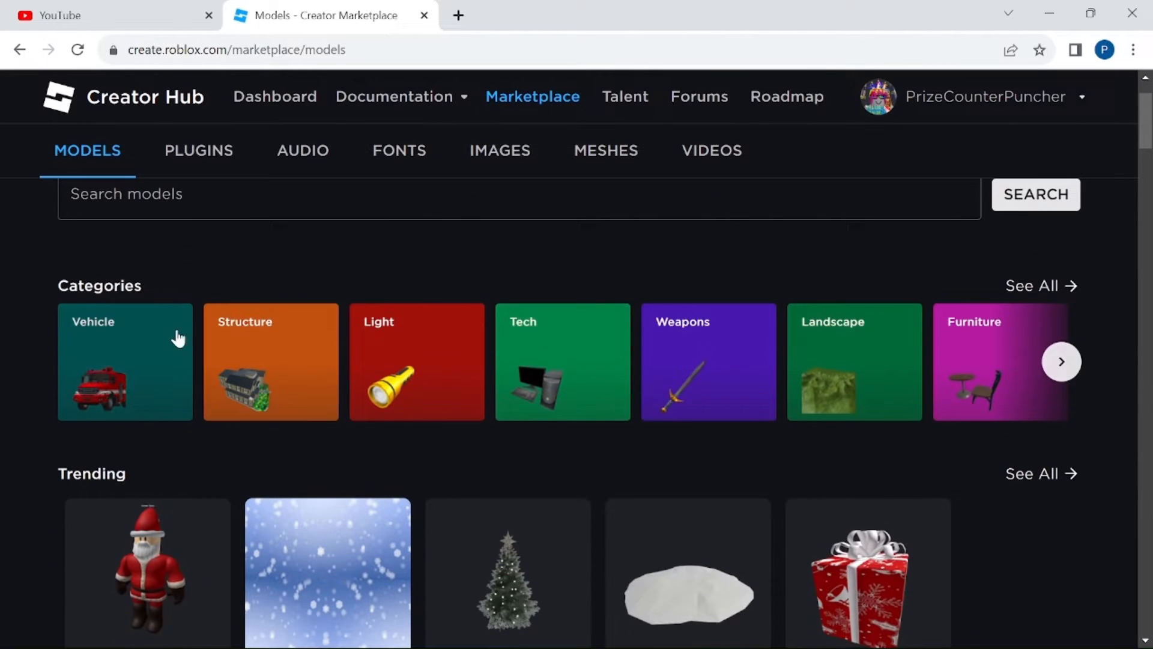
pyautogui.scroll(-3)
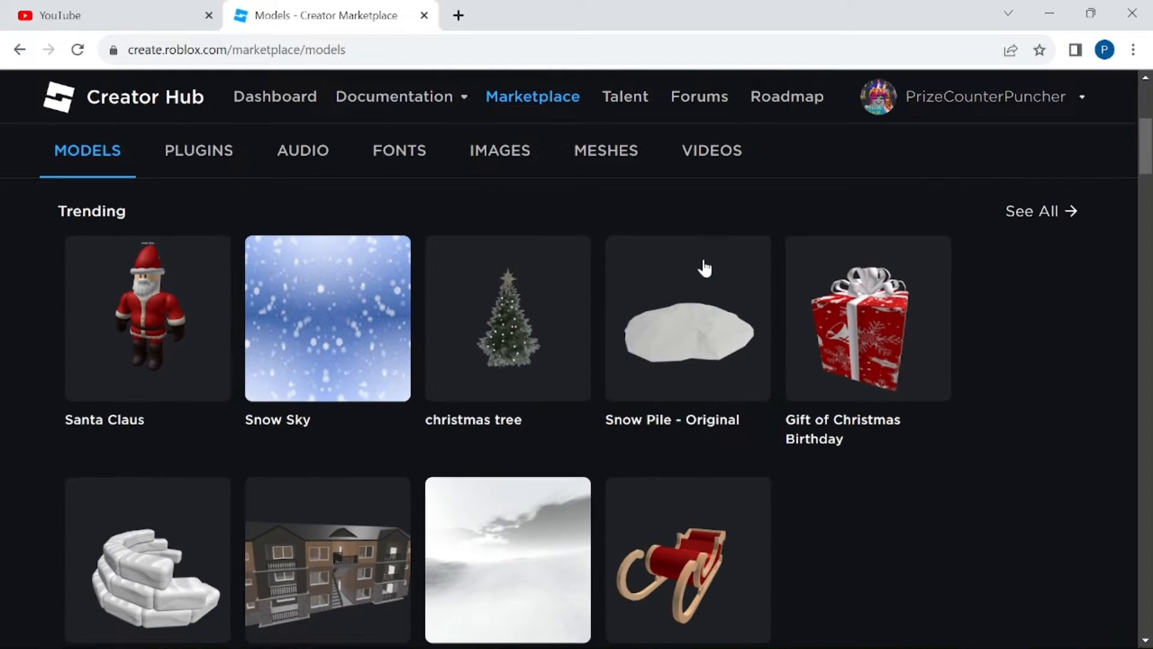
pyautogui.scroll(-3)
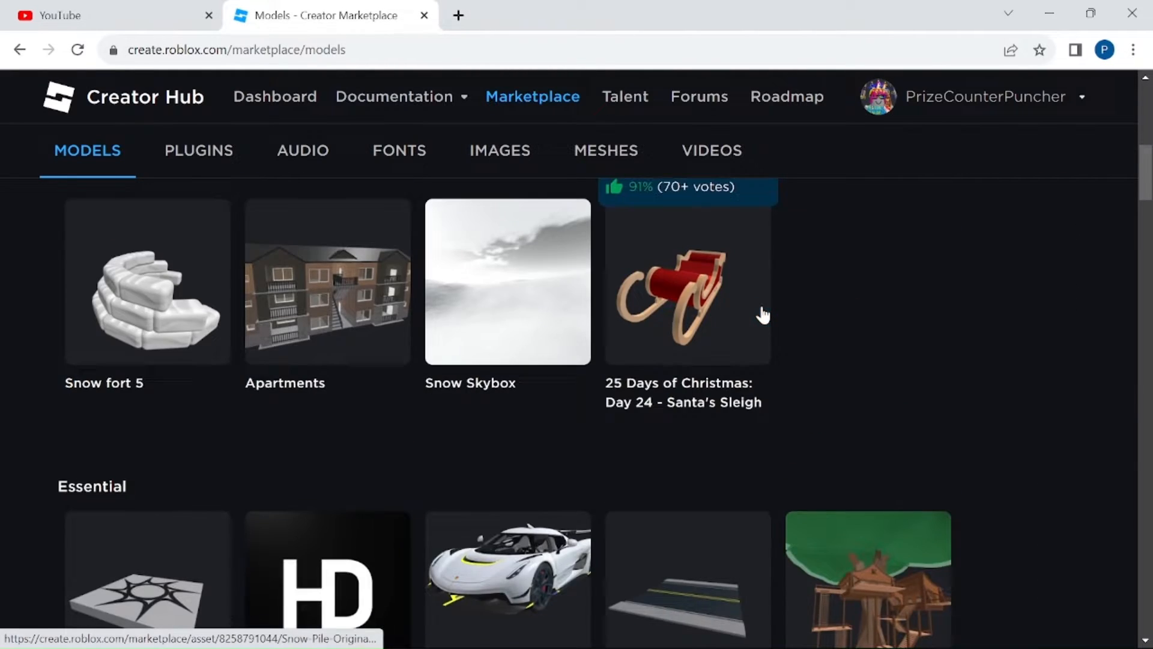
pyautogui.scroll(-3)
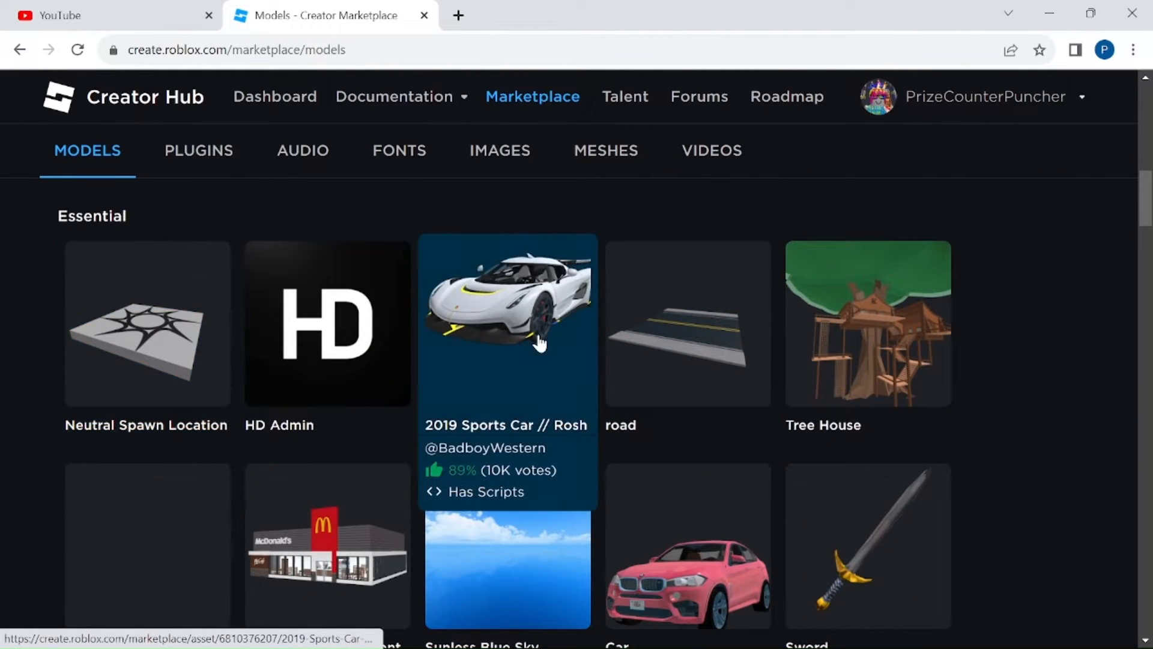
pyautogui.moveTo(1022, 398)
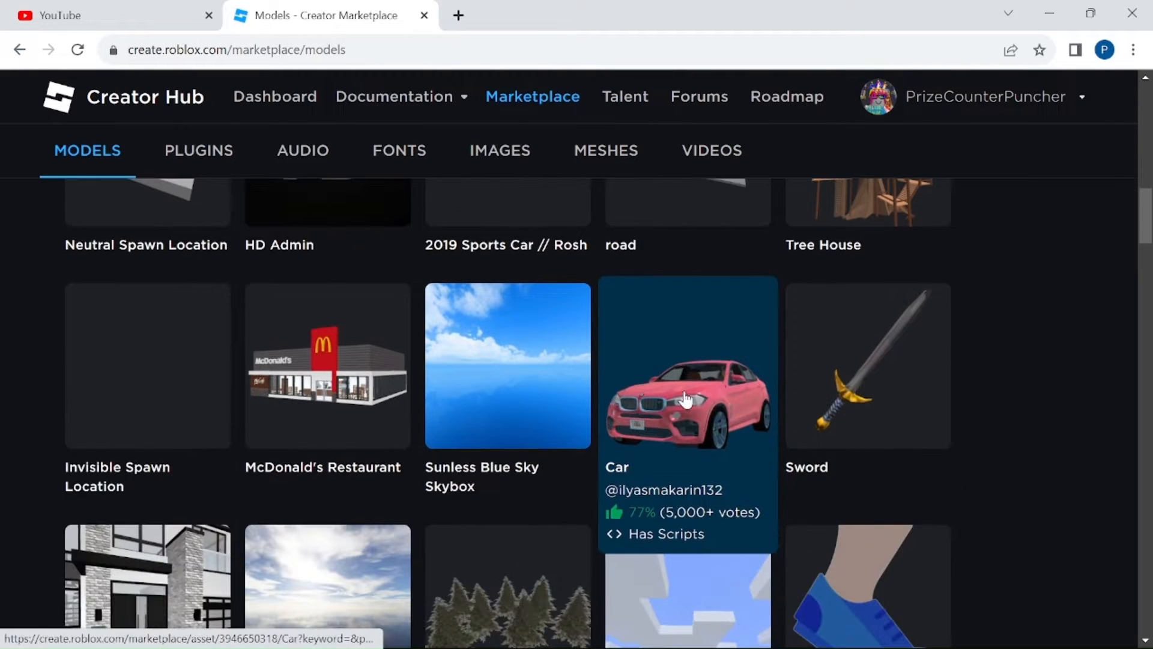
pyautogui.moveTo(695, 404)
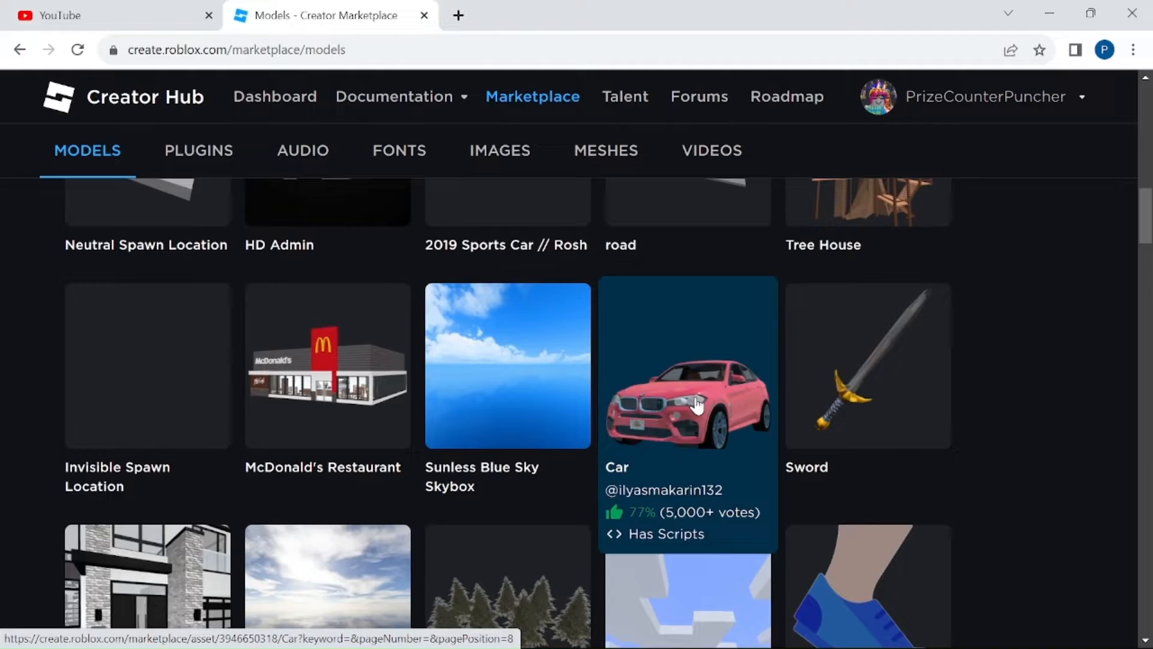
# Step: Get the Car model from its details page so it lands in your inventory
pyautogui.click(687, 397)
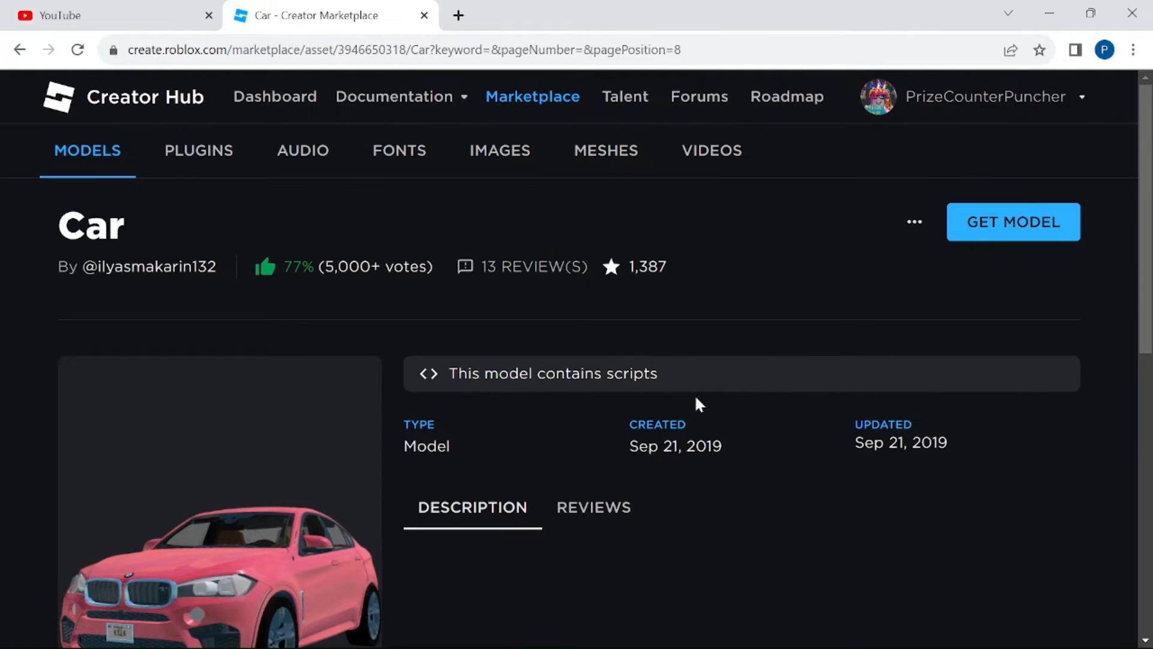
pyautogui.moveTo(1019, 253)
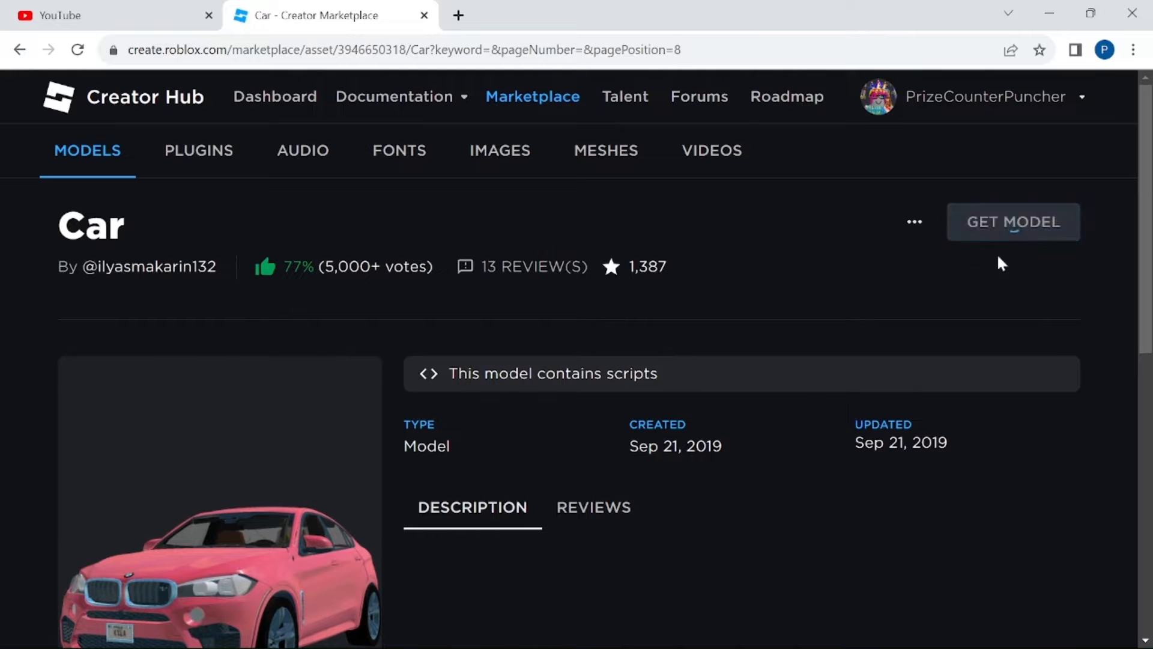
pyautogui.click(1013, 221)
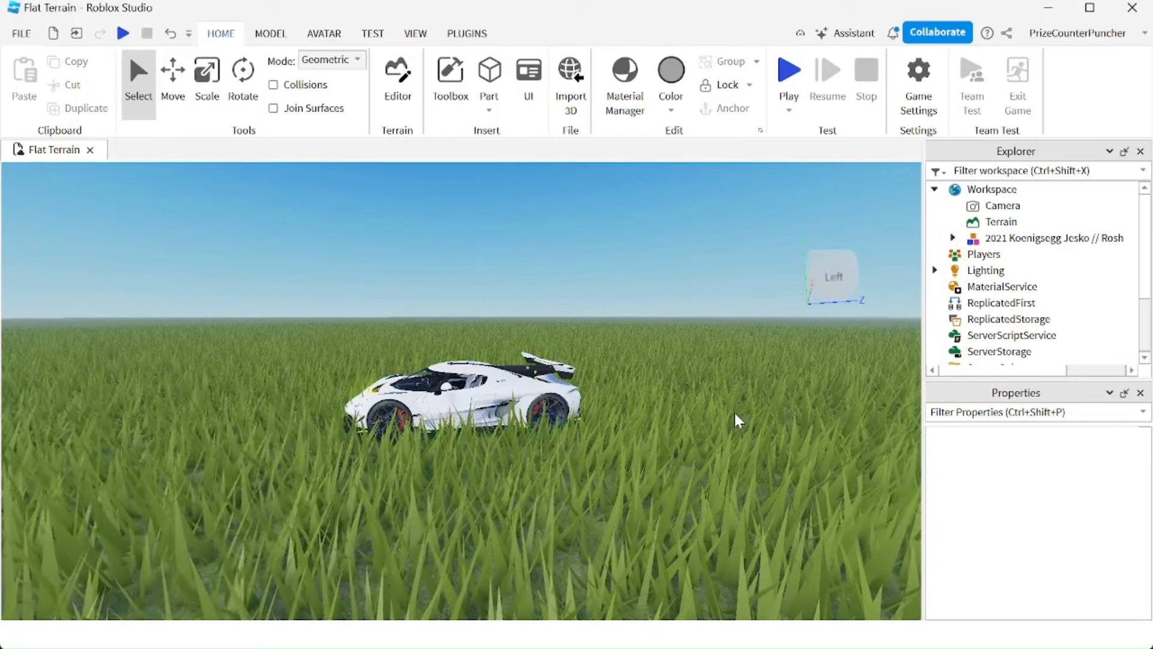
pyautogui.moveTo(449, 80)
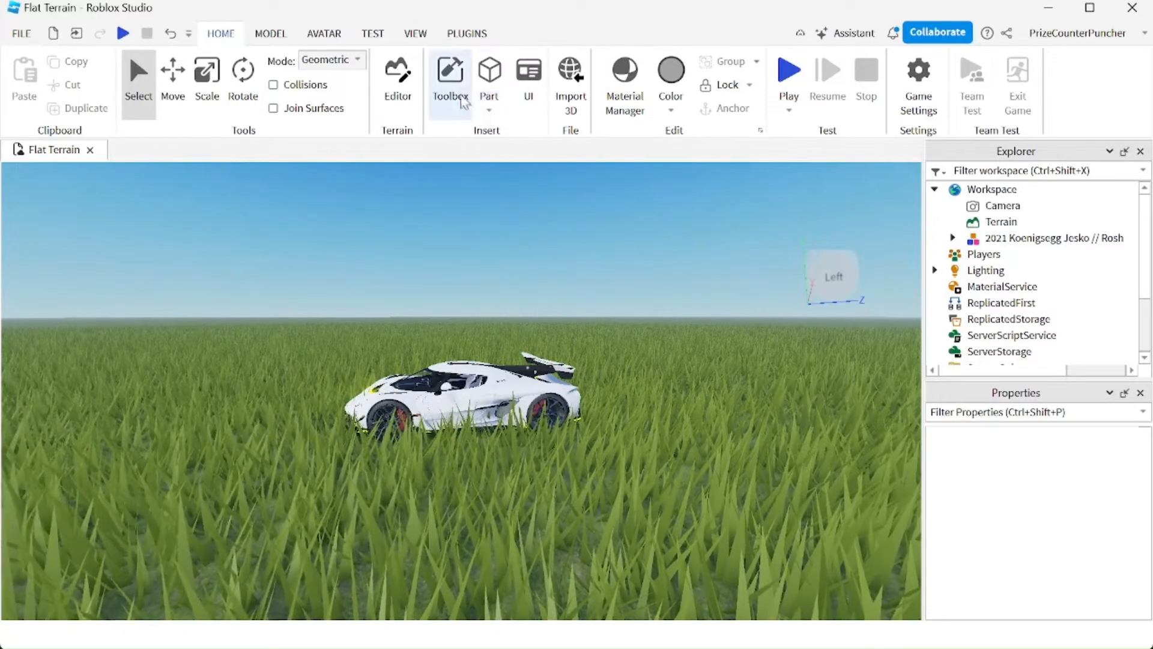
# Step: Show My Models in the Toolbox inventory, with the pink Car listed first
pyautogui.click(449, 77)
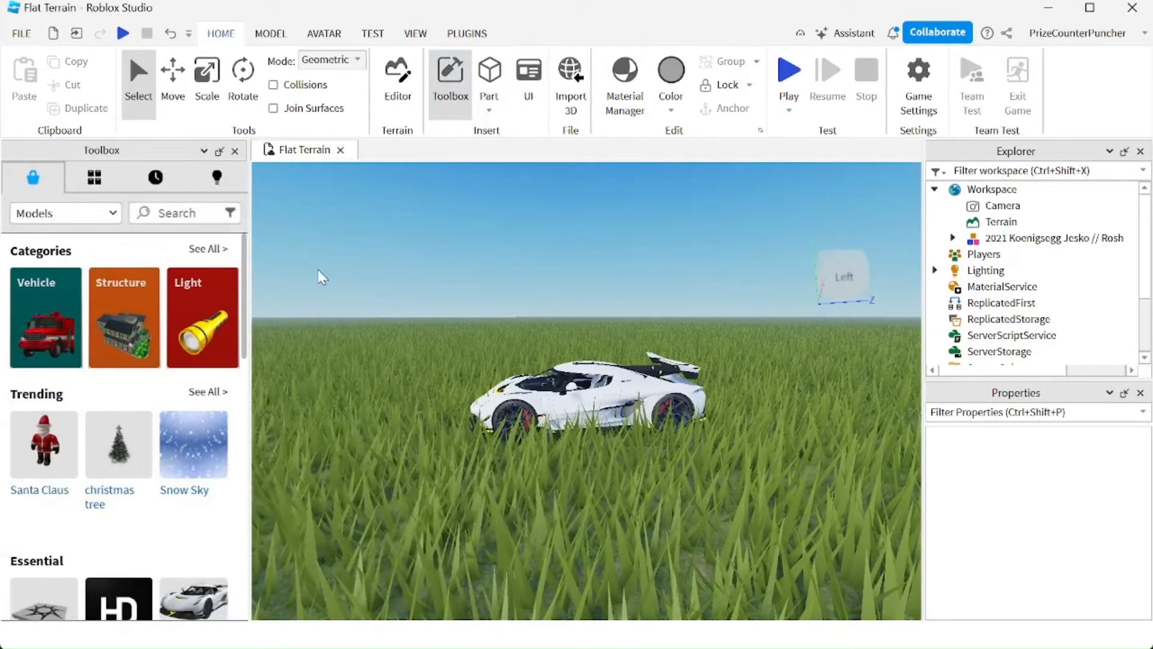
pyautogui.moveTo(94, 177)
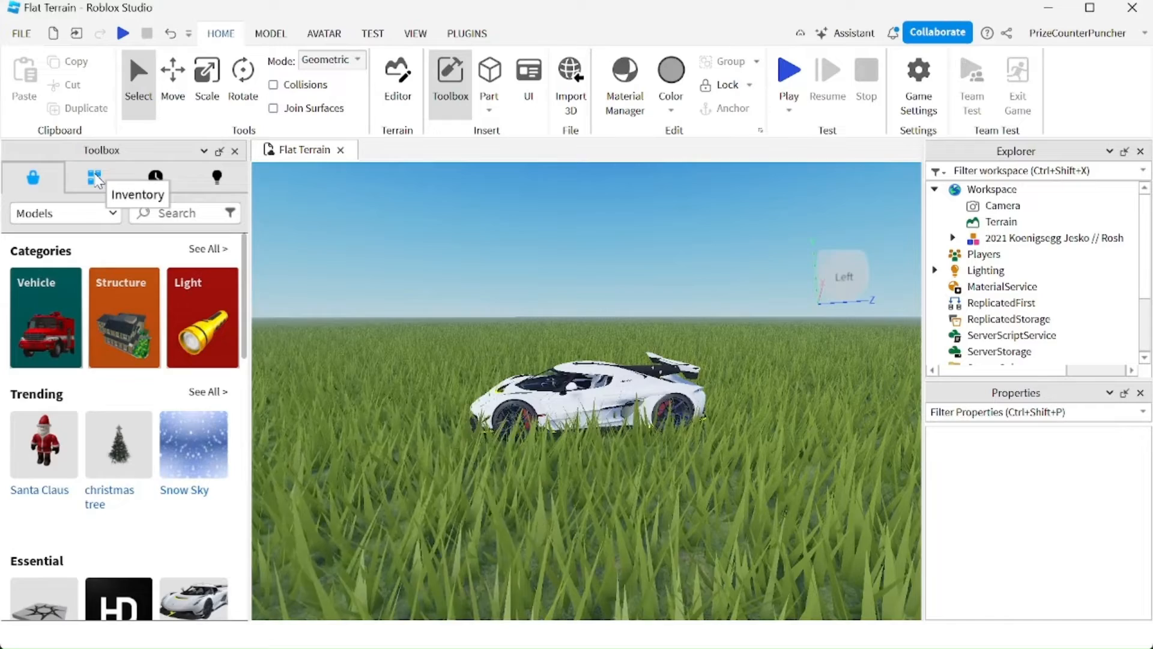
pyautogui.click(94, 177)
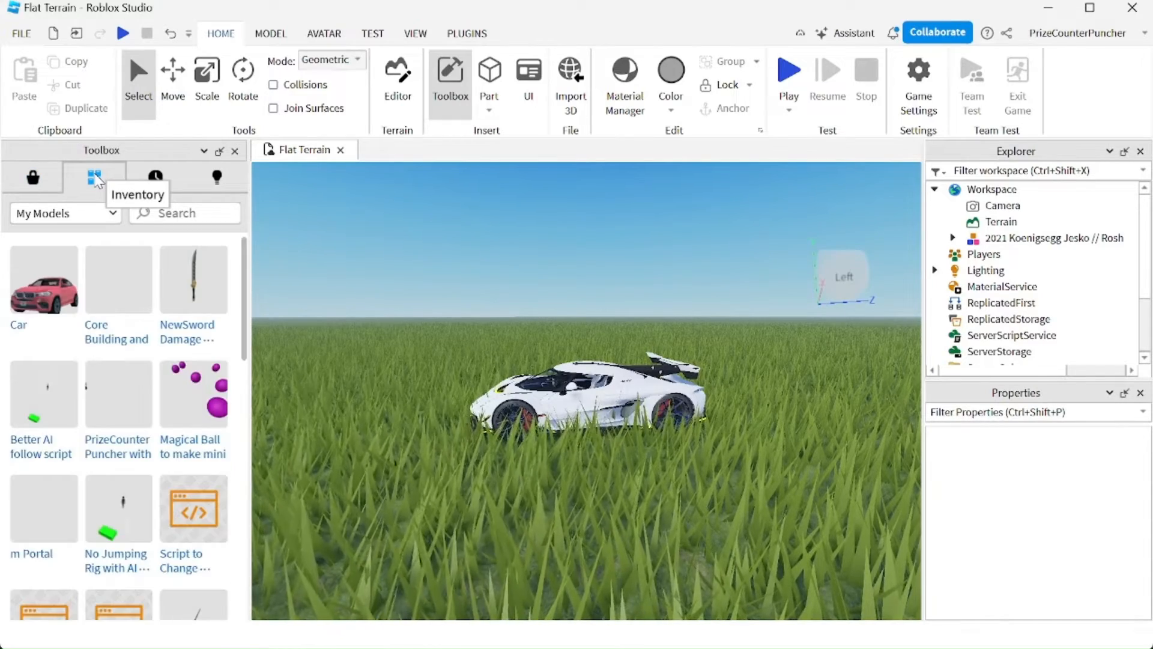
pyautogui.moveTo(43, 277)
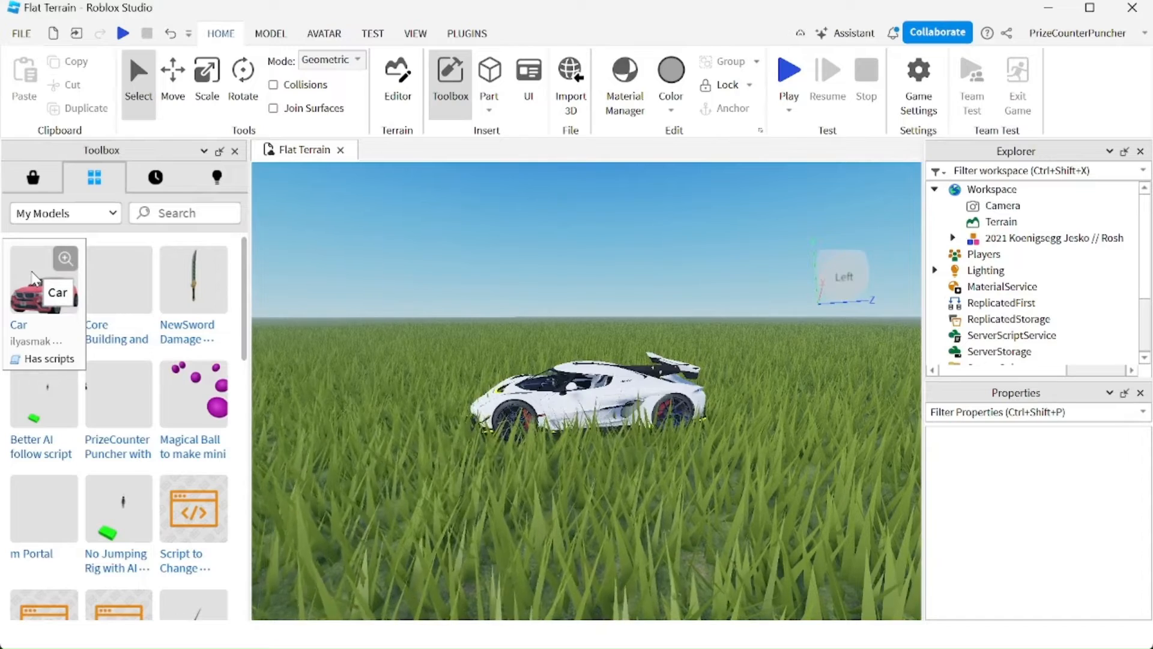
# Step: Insert the Car model from the inventory, triggering the 54-scripts warning
pyautogui.click(43, 277)
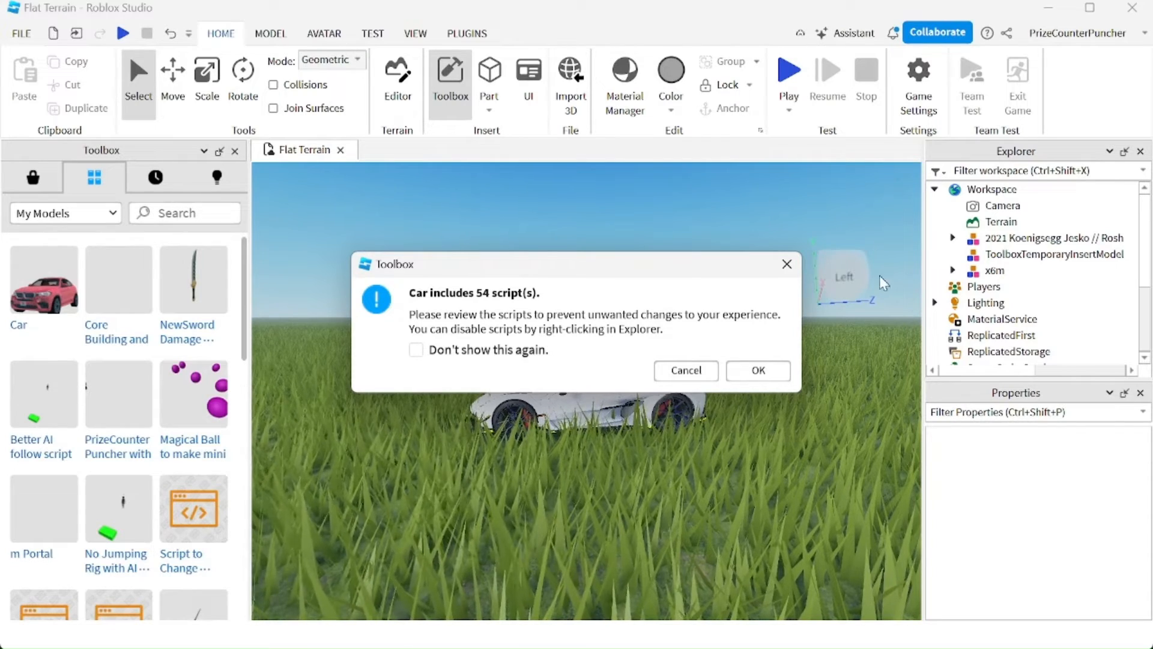
pyautogui.moveTo(500, 309)
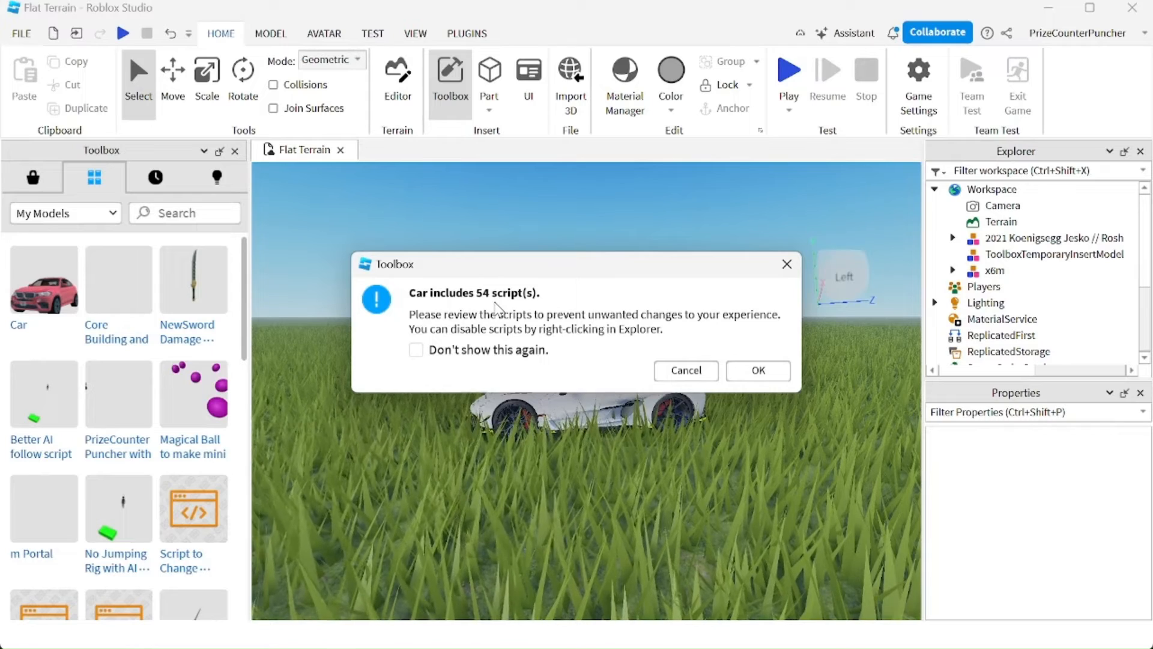
pyautogui.moveTo(526, 365)
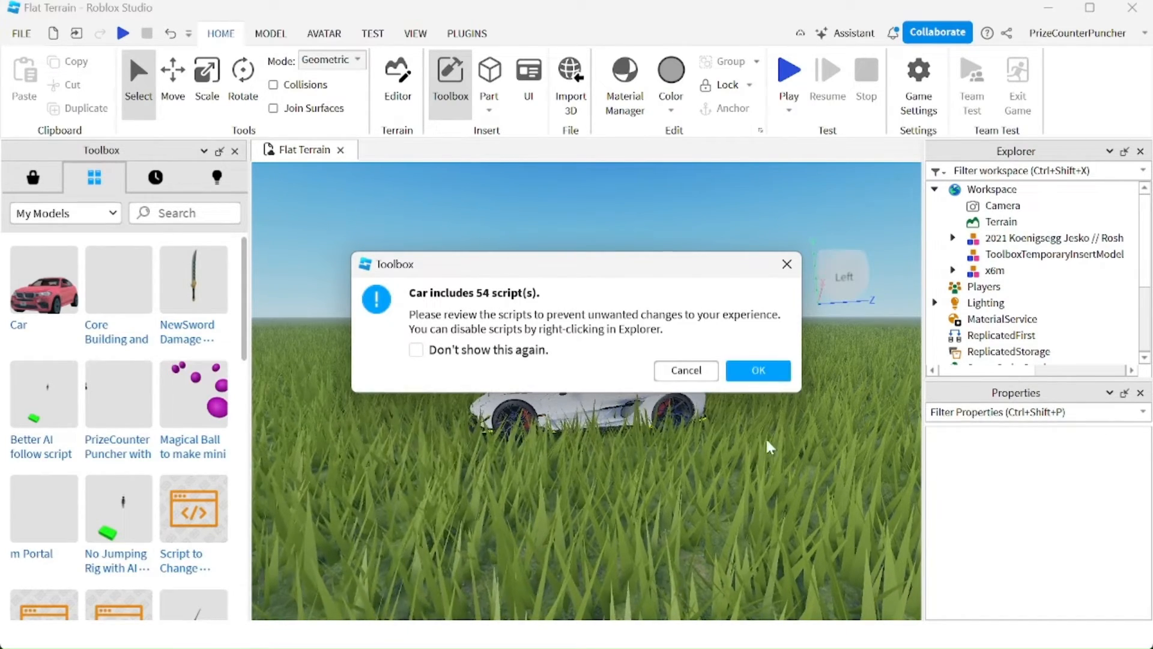
# Step: Keep the car despite the script warning and start a play test to drive it
pyautogui.click(759, 370)
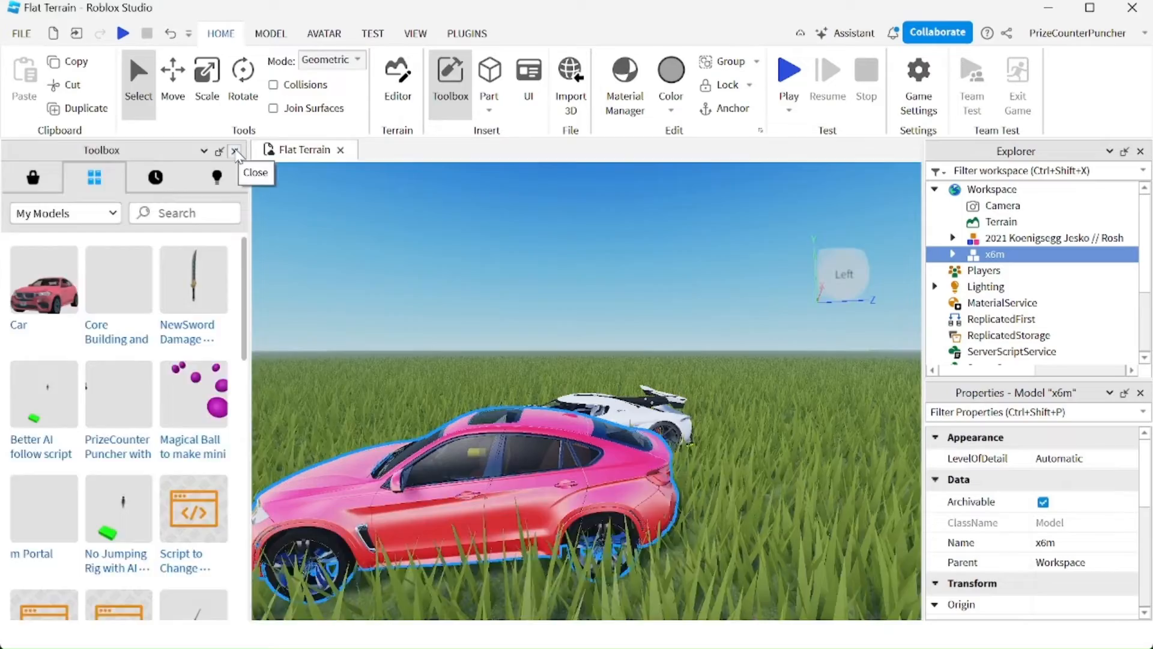
pyautogui.click(235, 150)
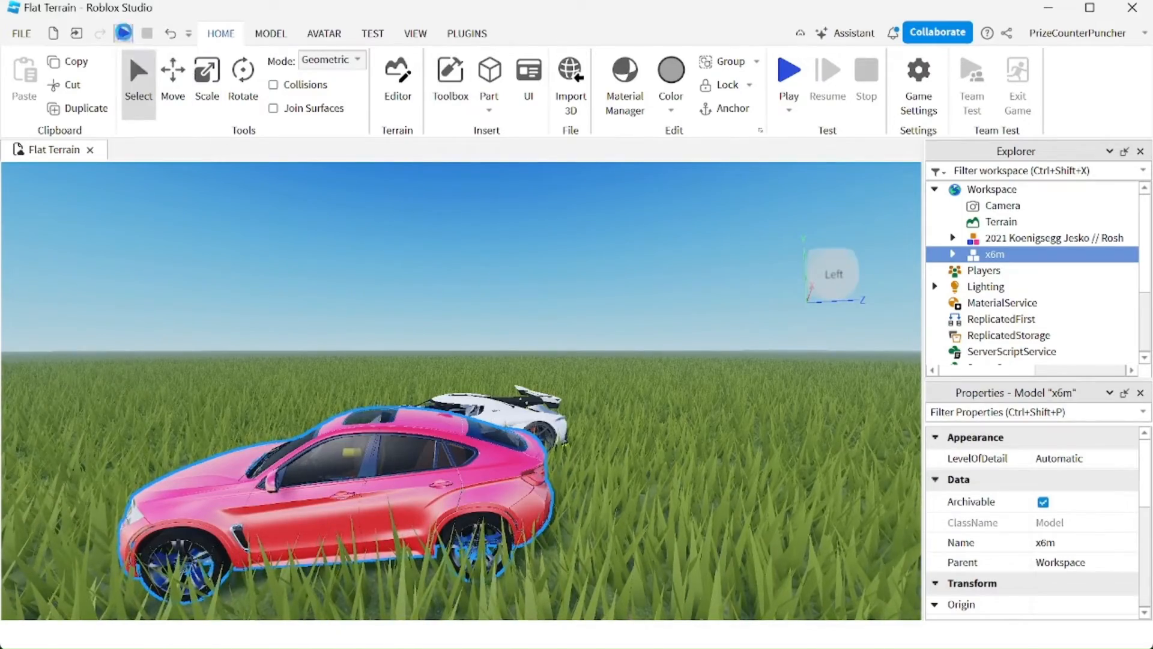
pyautogui.click(788, 69)
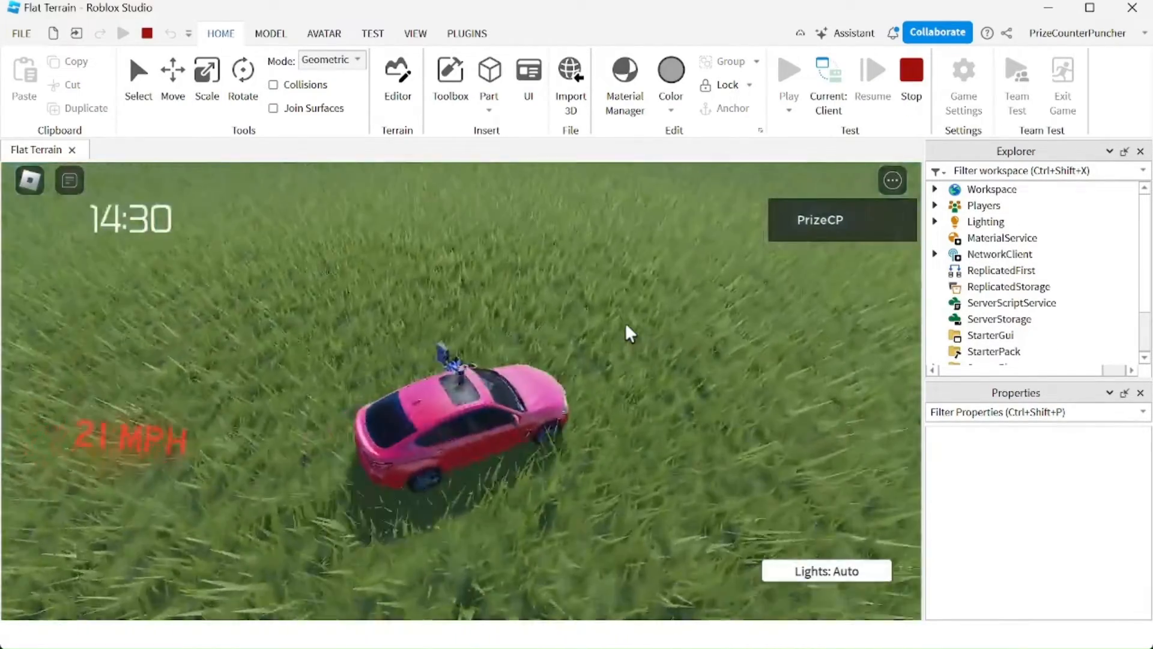